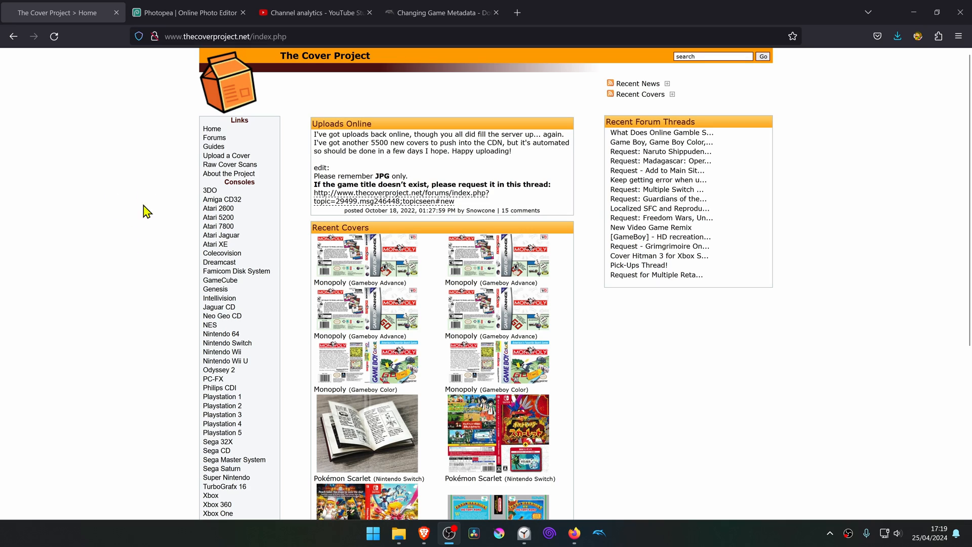
mouse_move(231, 88)
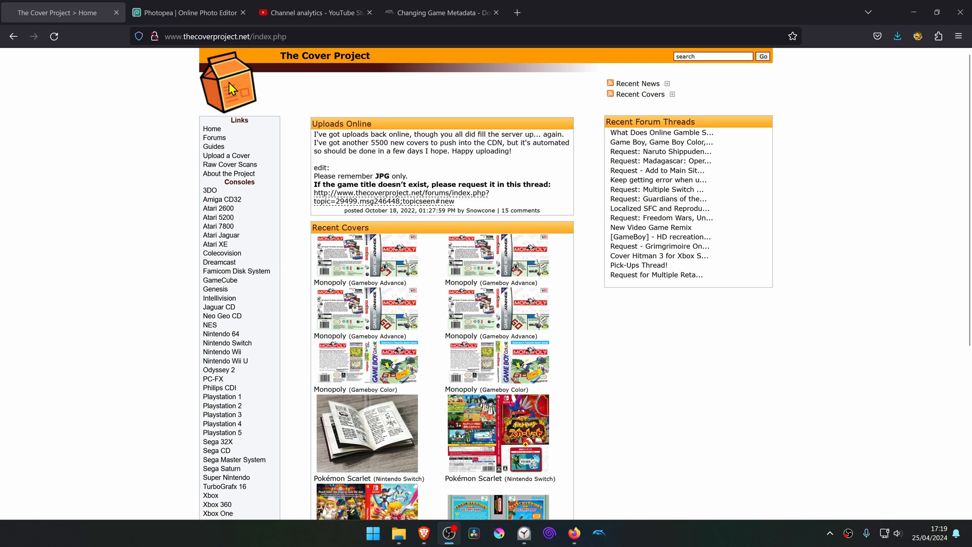
mouse_move(149, 218)
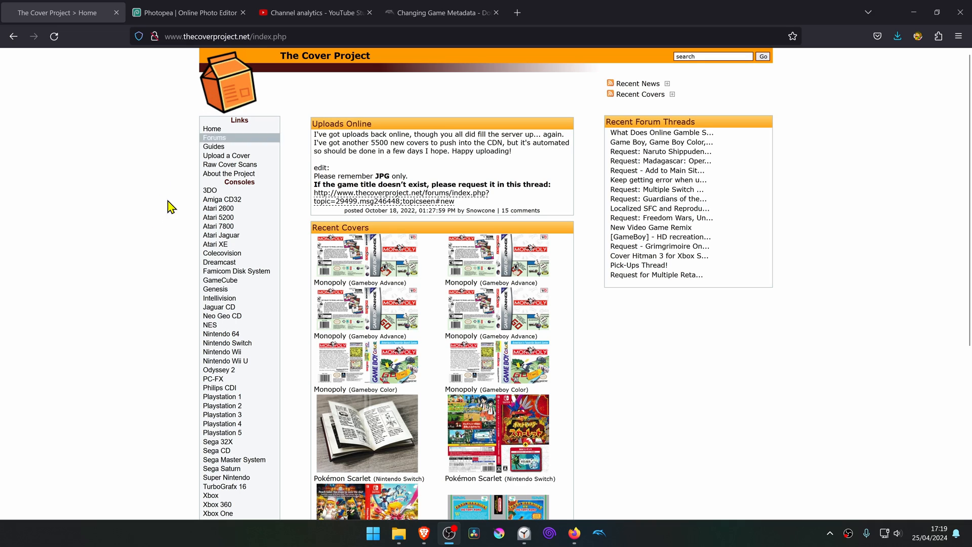
mouse_move(236, 271)
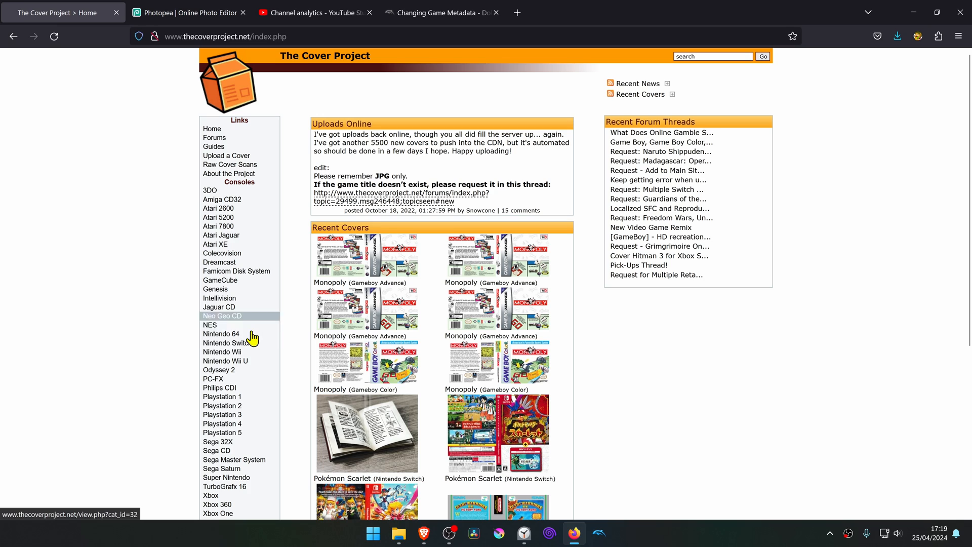
- Choose GameCube from the Consoles sidebar to list its newest covers
left_click(220, 279)
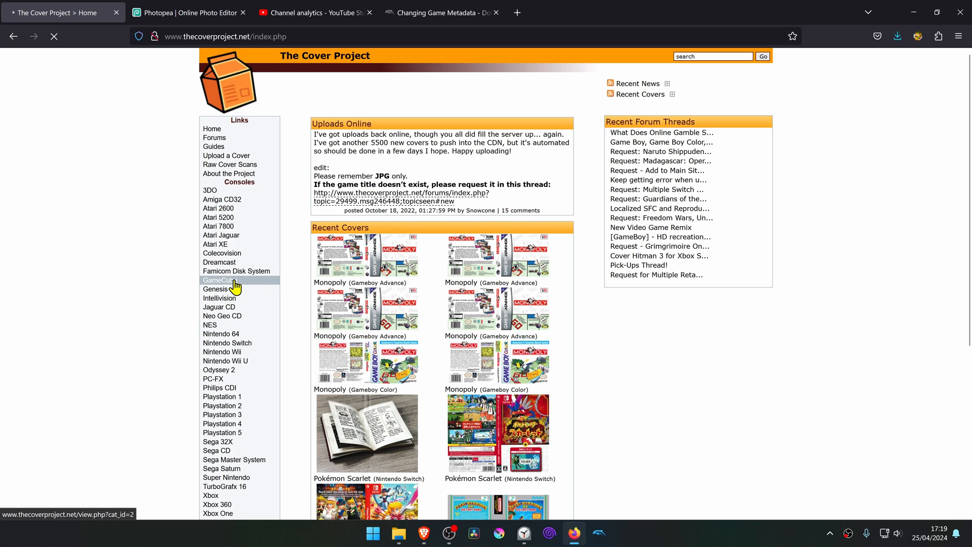
mouse_move(369, 297)
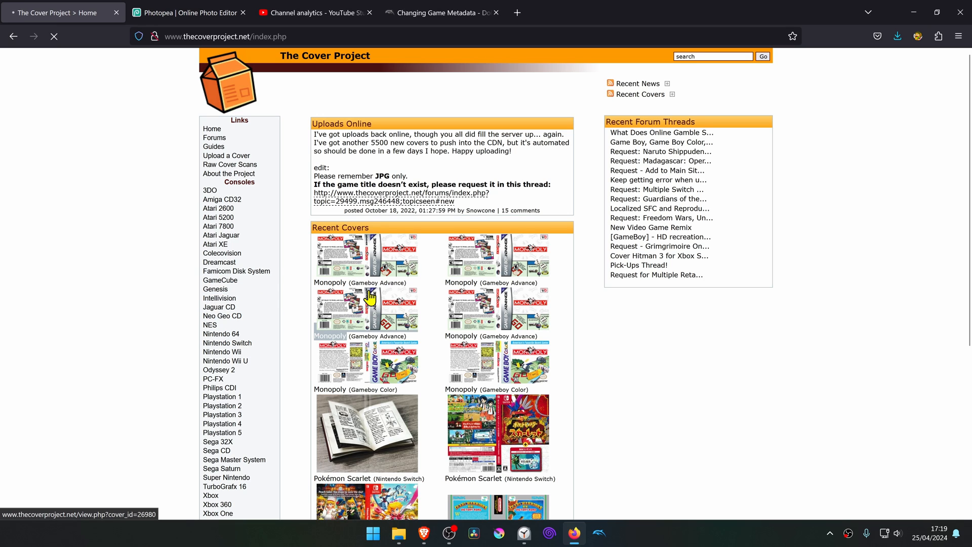
left_click(219, 279)
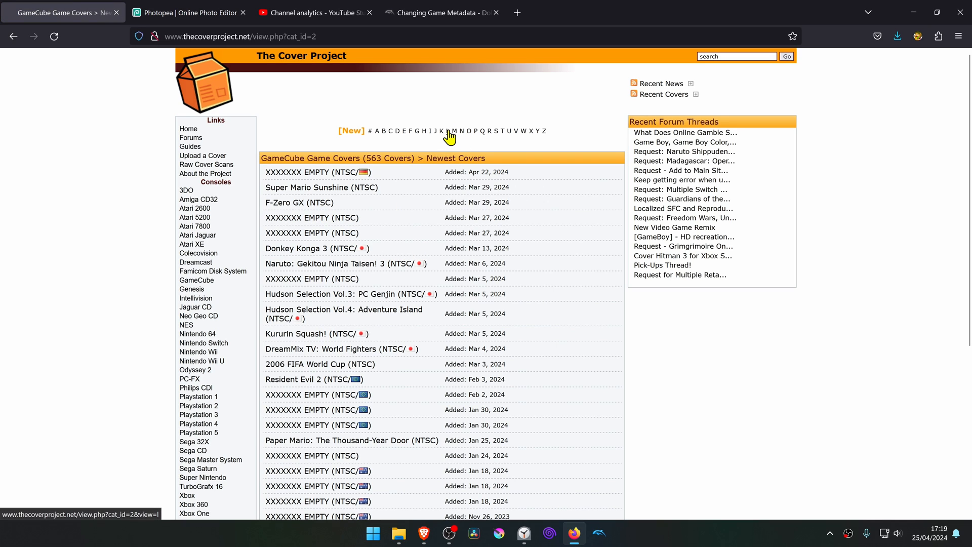
- Browse GameCube games under letter L and pick The Legend of Zelda: The Wind Waker
left_click(448, 130)
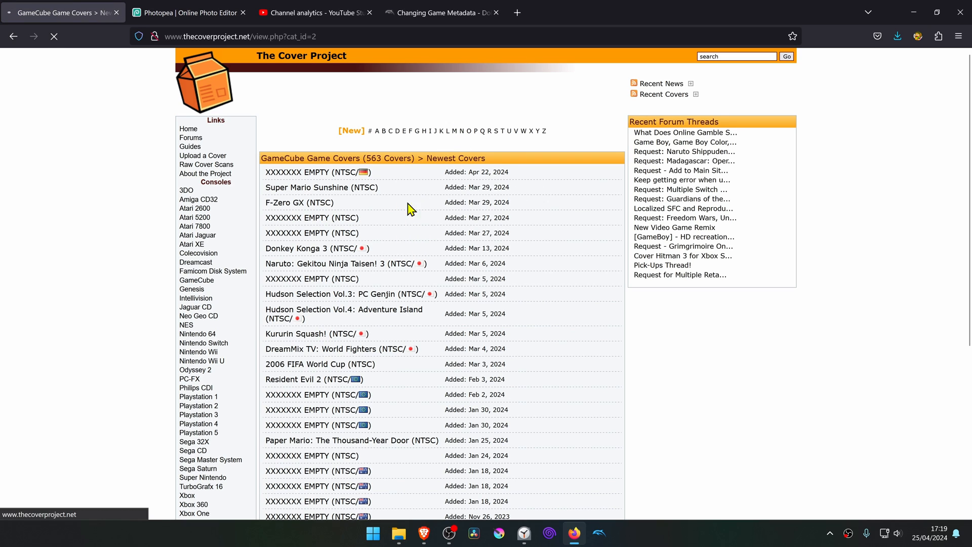
left_click(444, 131)
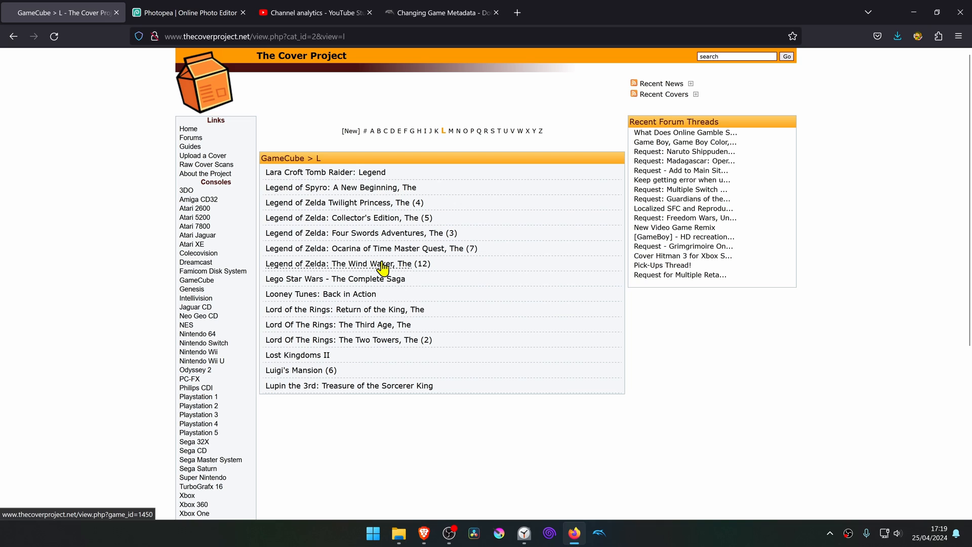
left_click(347, 264)
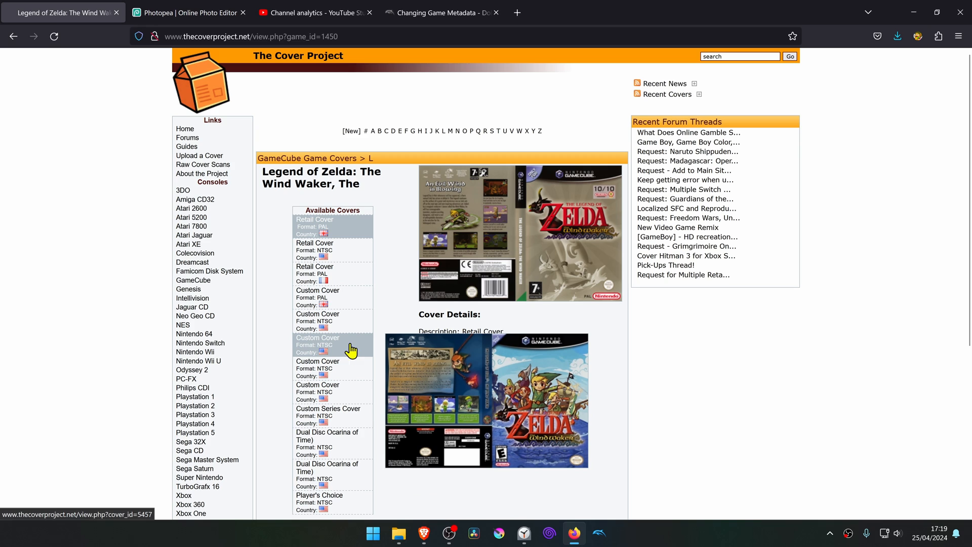
- Download the NTSC Custom Cover and switch over to Photopea's start screen
left_click(333, 345)
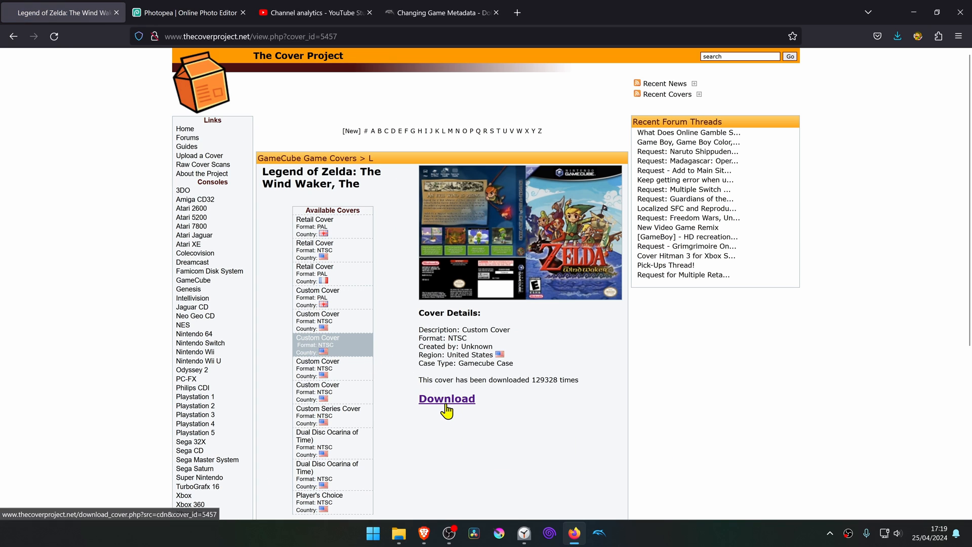
left_click(446, 399)
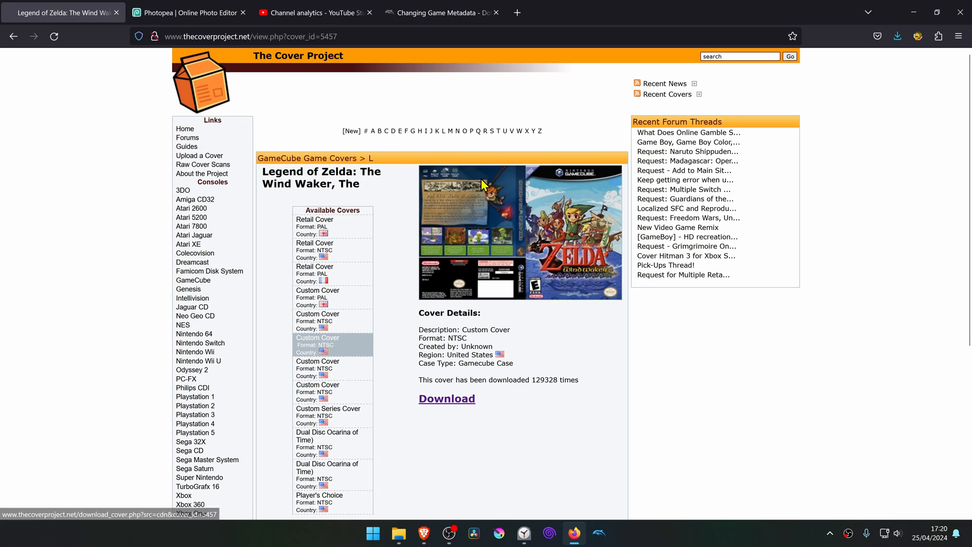
mouse_move(467, 224)
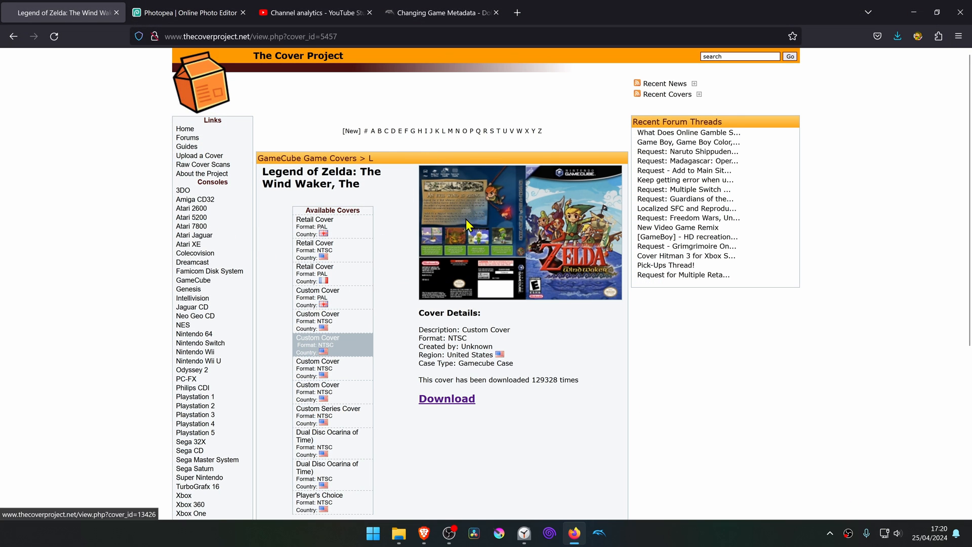
left_click(189, 12)
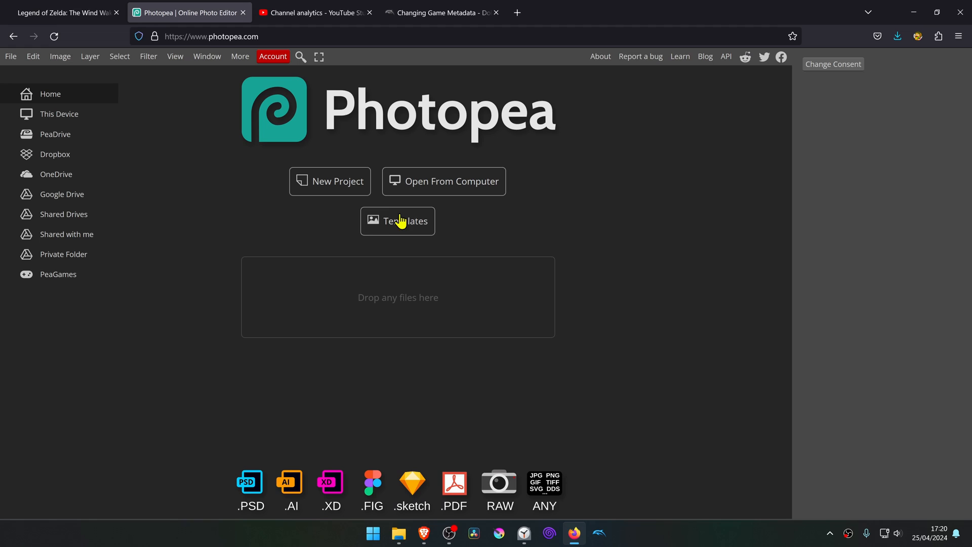
mouse_move(450, 314)
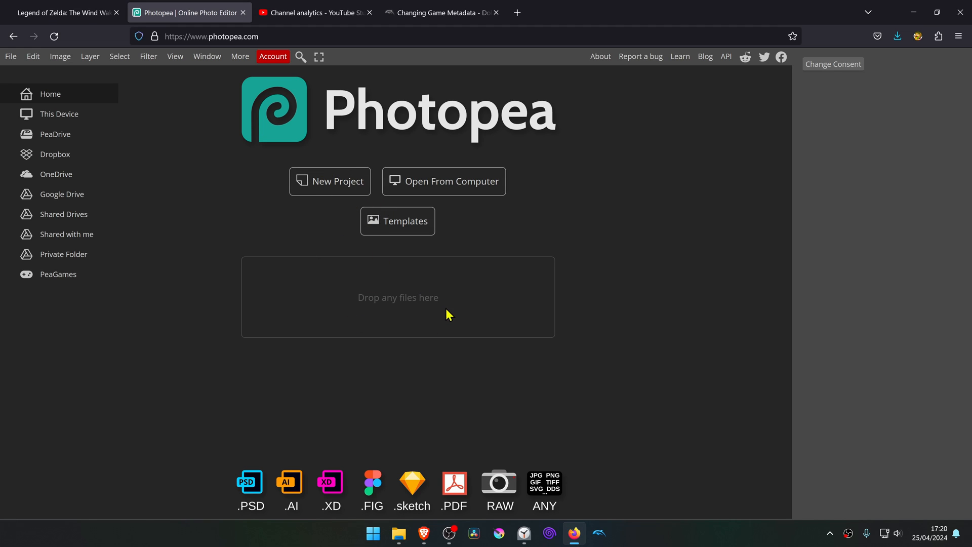
mouse_move(470, 306)
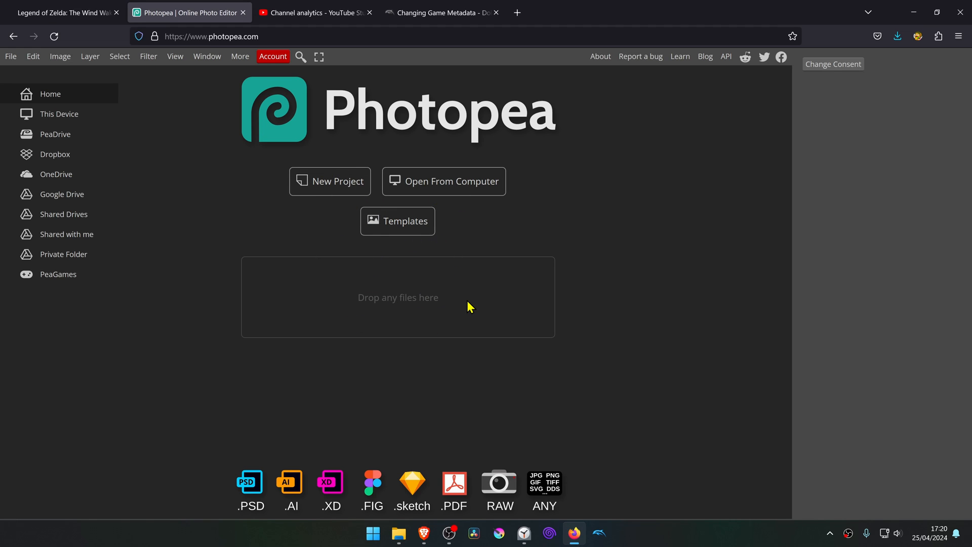
mouse_move(442, 188)
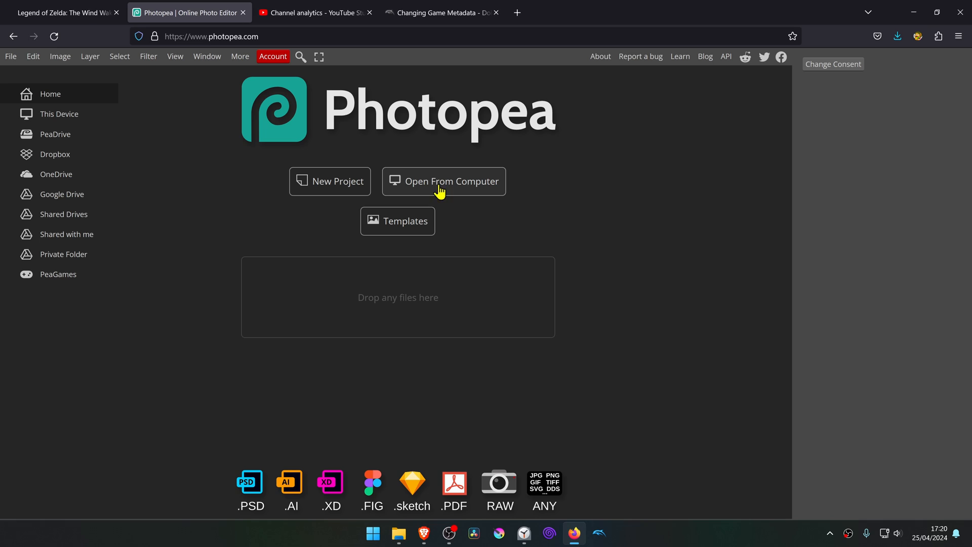
- Load the downloaded Wind Waker cover file via Open From Computer
left_click(443, 181)
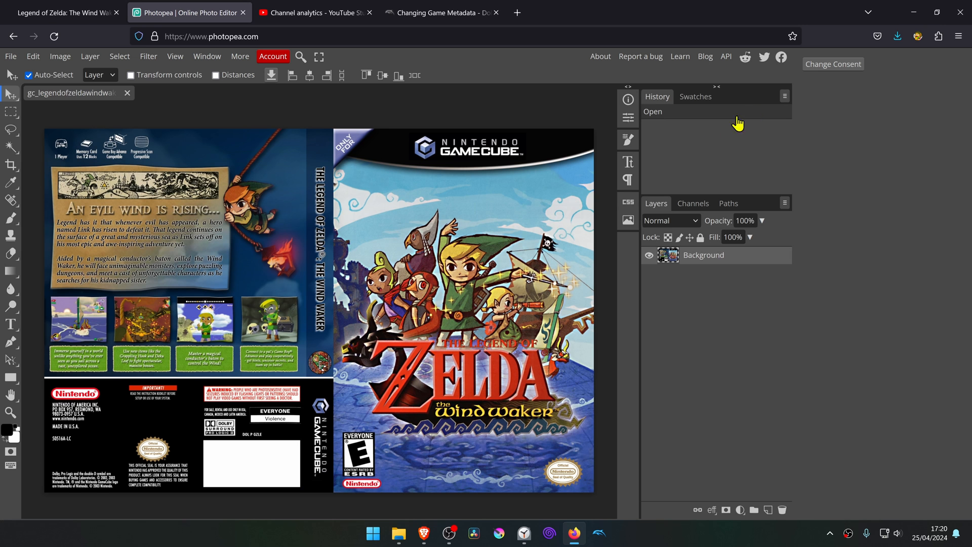
- Crop away the back and spine by moving the left crop edge to the spine's right boundary
left_click(10, 164)
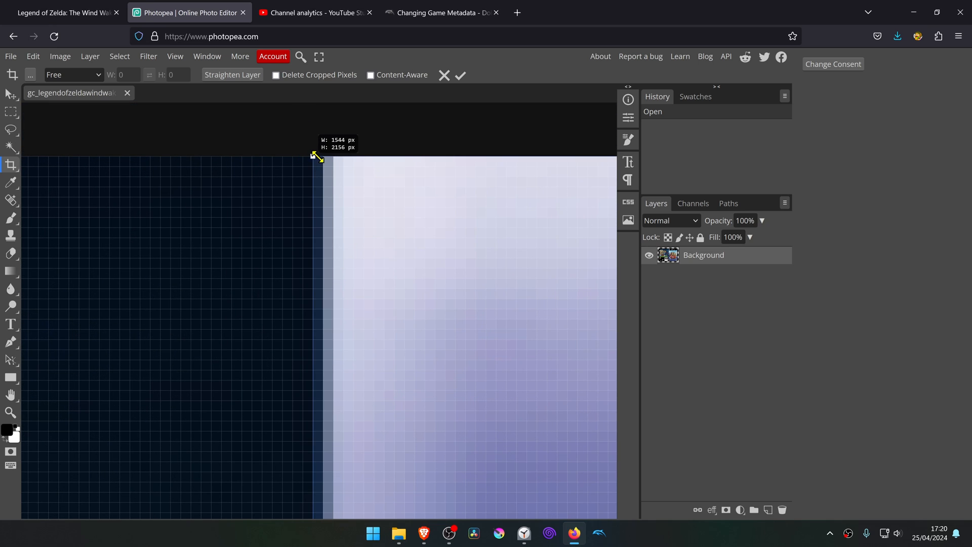
left_click(460, 75)
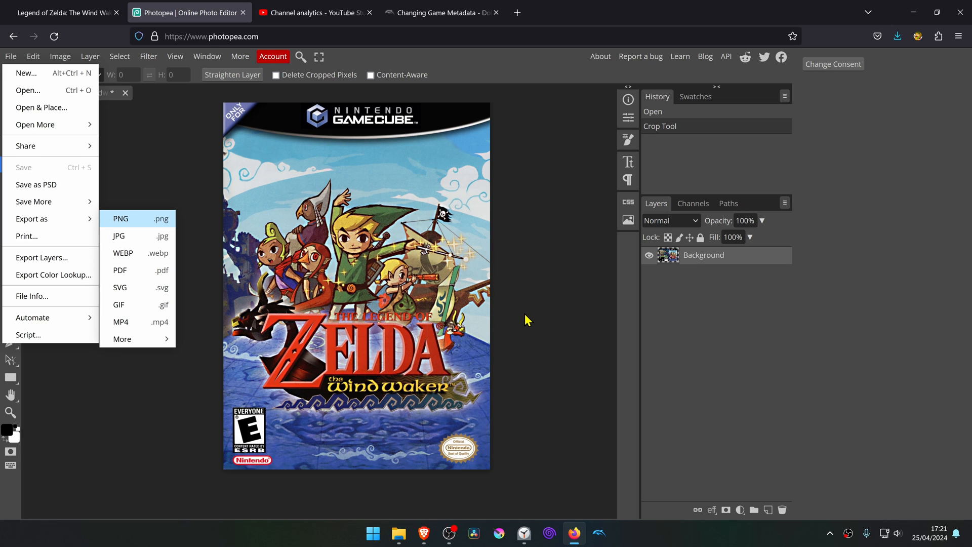
- Export the front cover as PNG into the roms/gamecube folder beside the game file
left_click(120, 219)
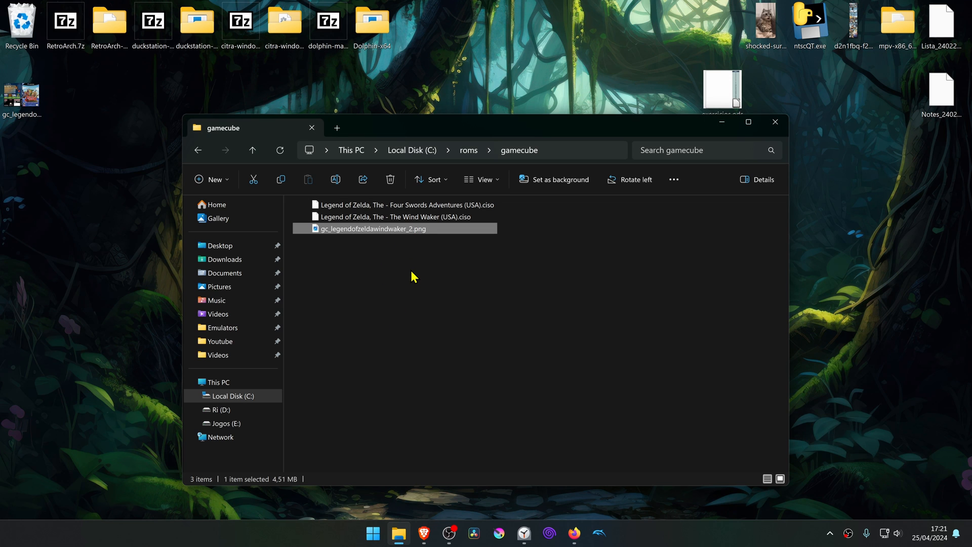
- Copy the .ciso name onto the PNG as 'Legend of Zelda, The - The Wind Waker (USA).cover.png', then bring up Dolphin
double_click(389, 216)
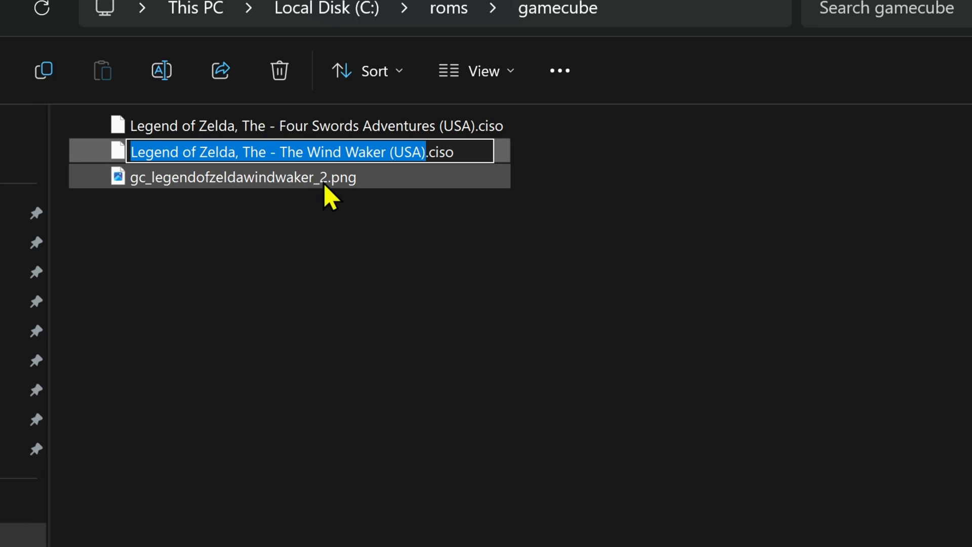
left_click(244, 177)
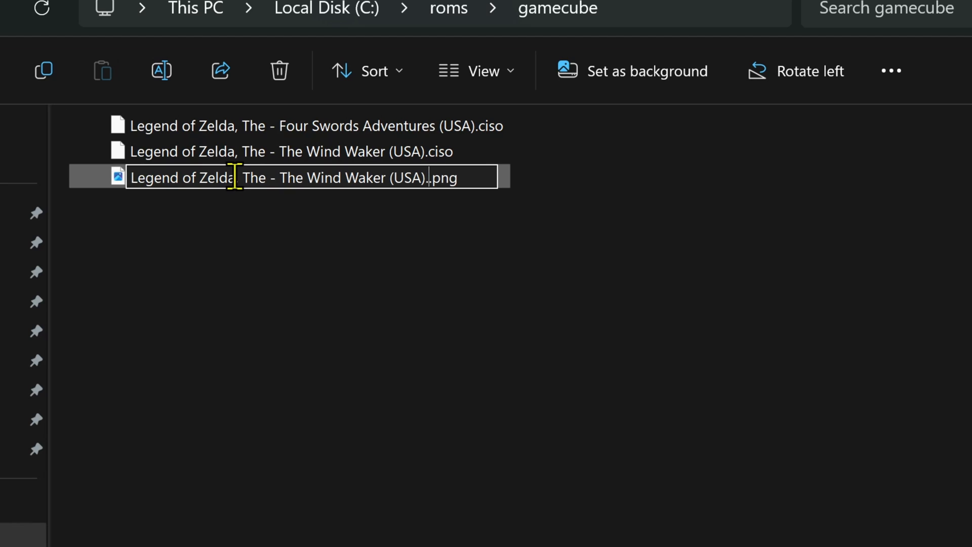
type("c")
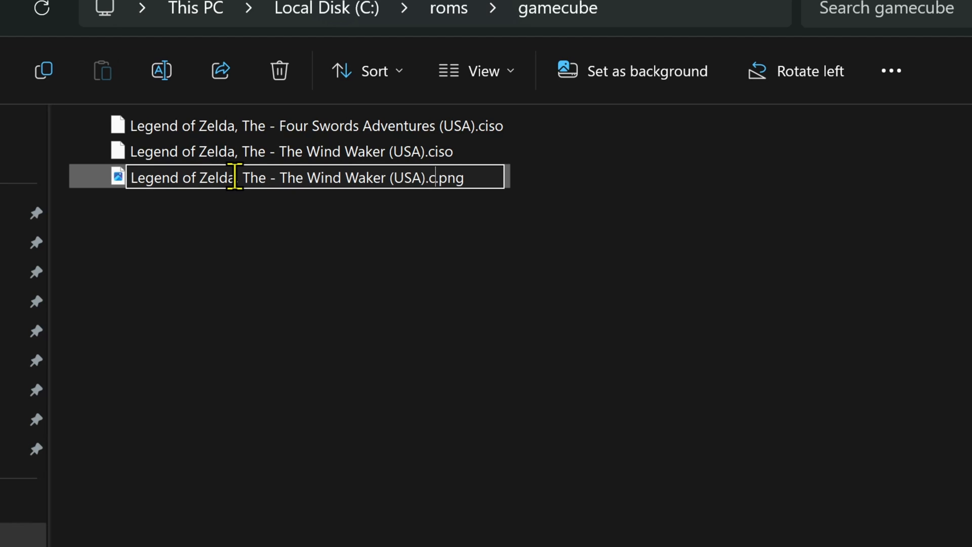
type("over")
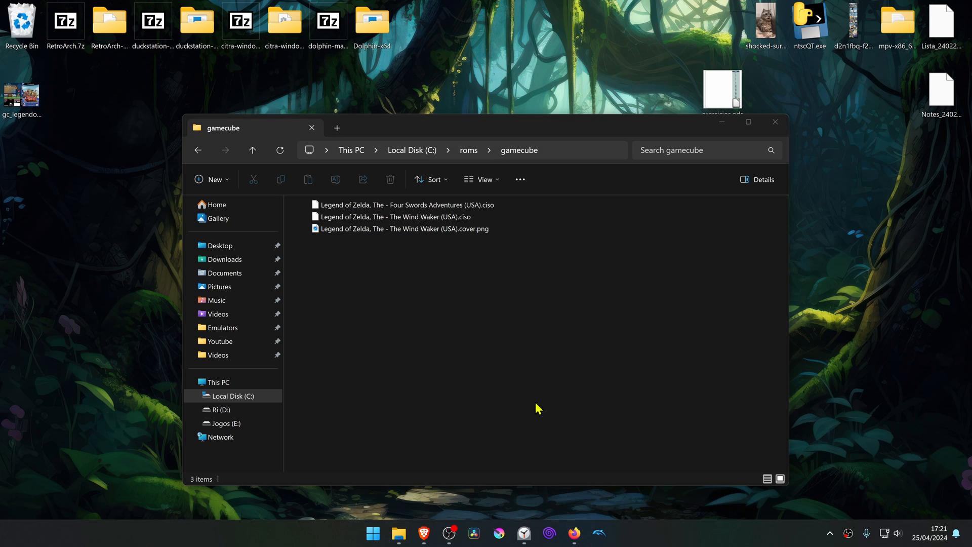
left_click(597, 533)
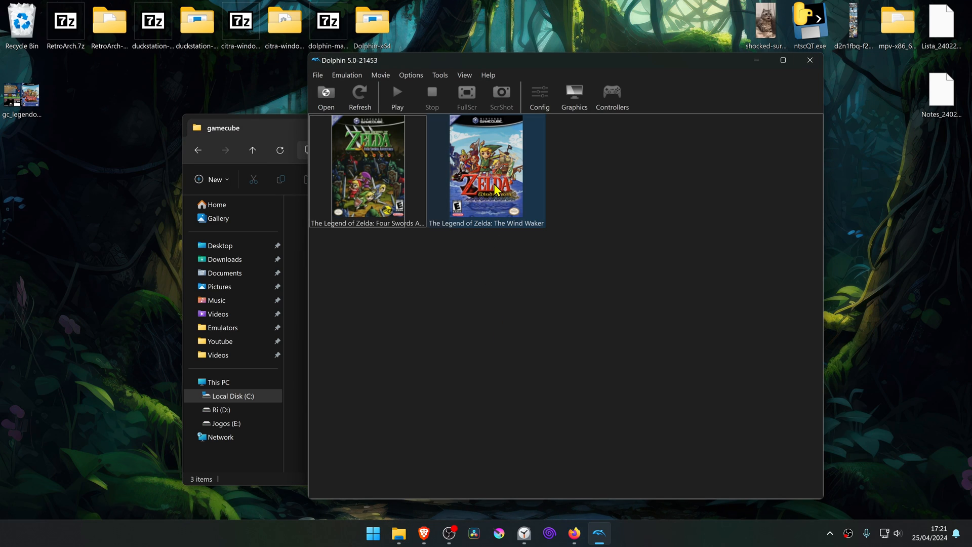
- Enlarge the game-list icons so the new Wind Waker cover shows alongside the other Zelda cover
left_click(508, 254)
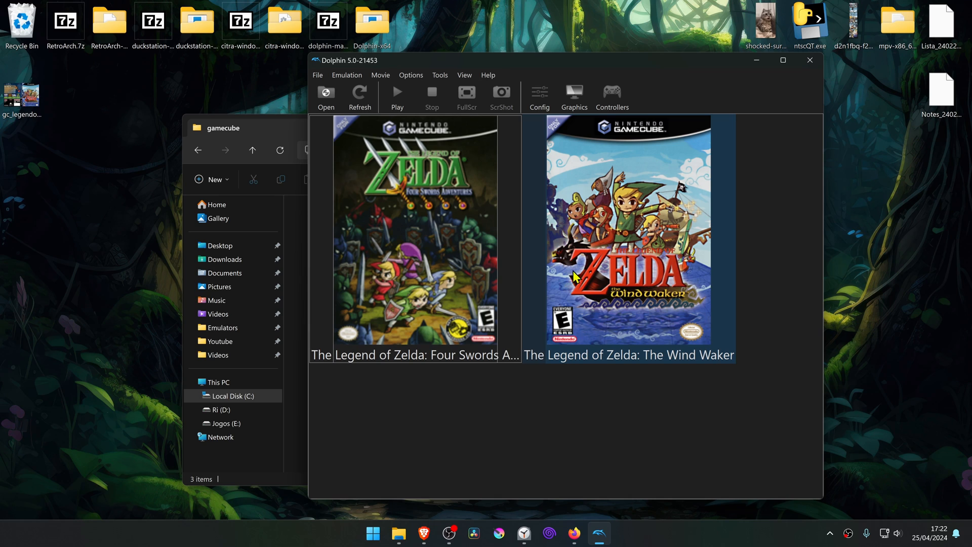
mouse_move(774, 452)
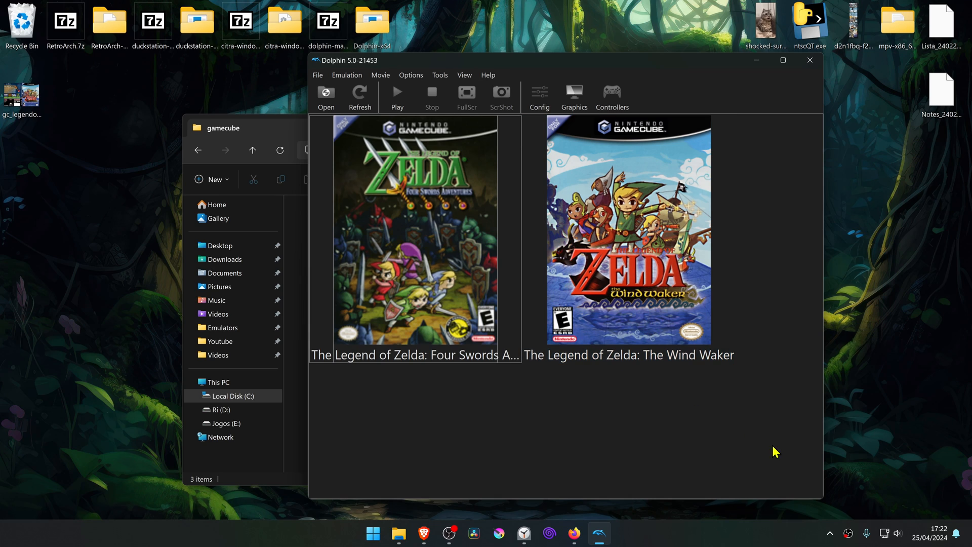